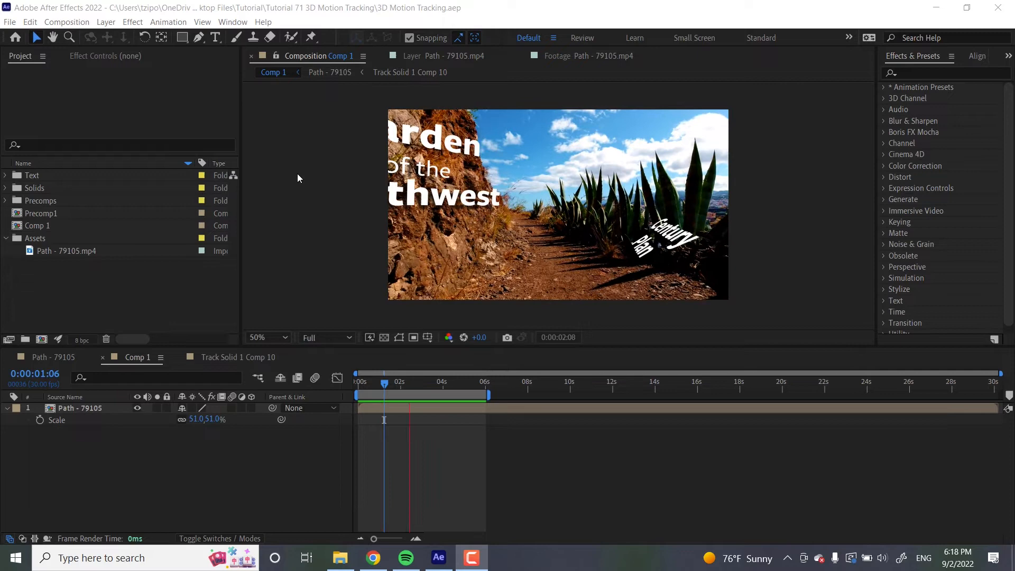
# Open the Path - 7910S precomp holding only the raw desert-path footage.
pyautogui.click(444, 382)
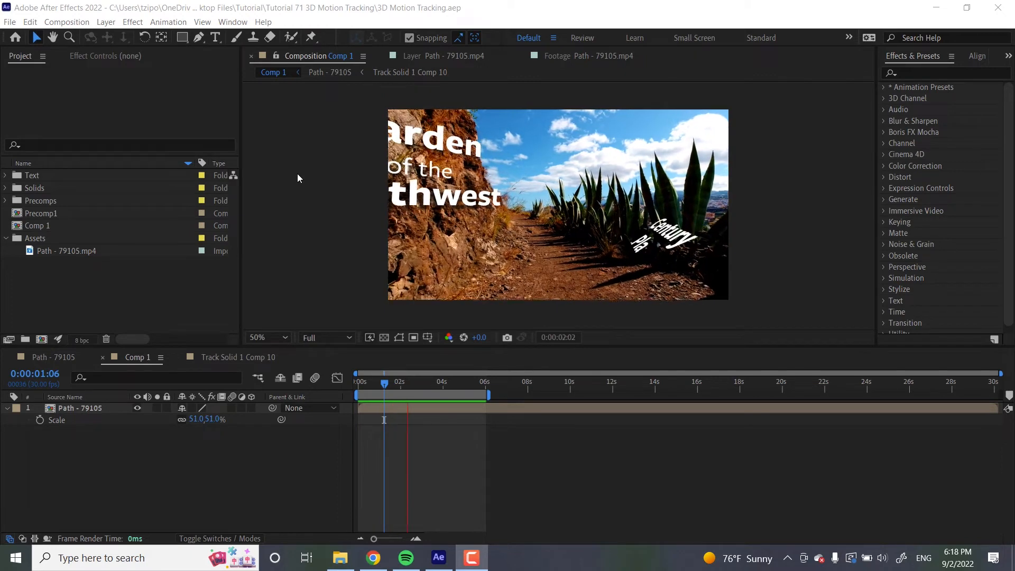
pyautogui.click(442, 382)
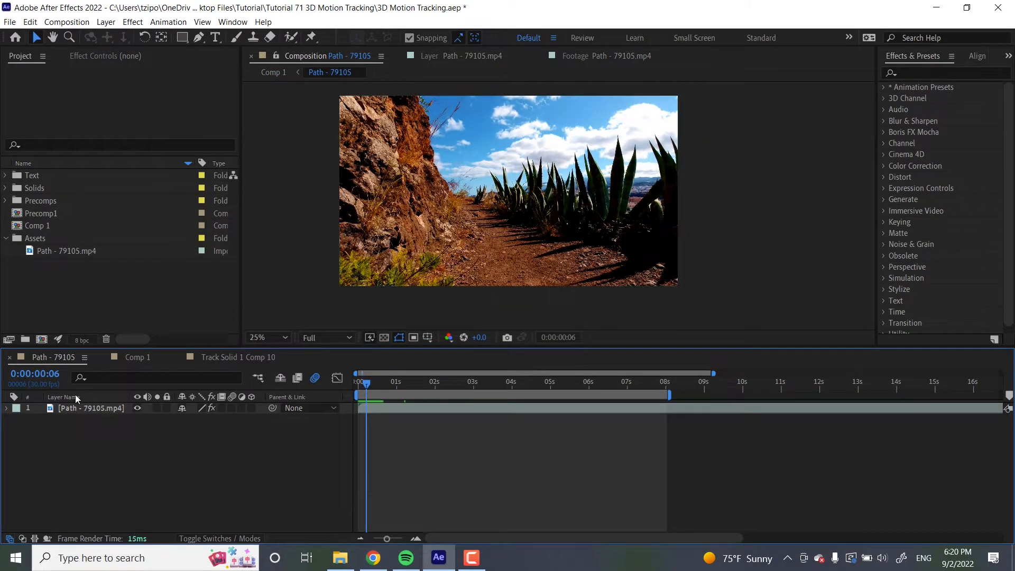
# Apply the 3D Camera Tracker to the footage layer and set Track Point Size to 200%.
pyautogui.click(91, 408)
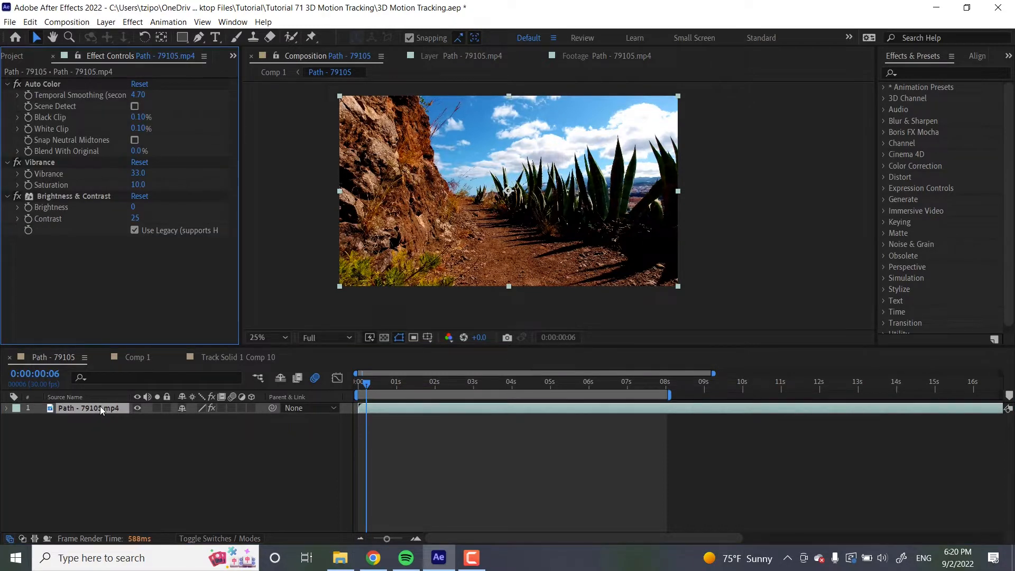
pyautogui.rightClick(91, 408)
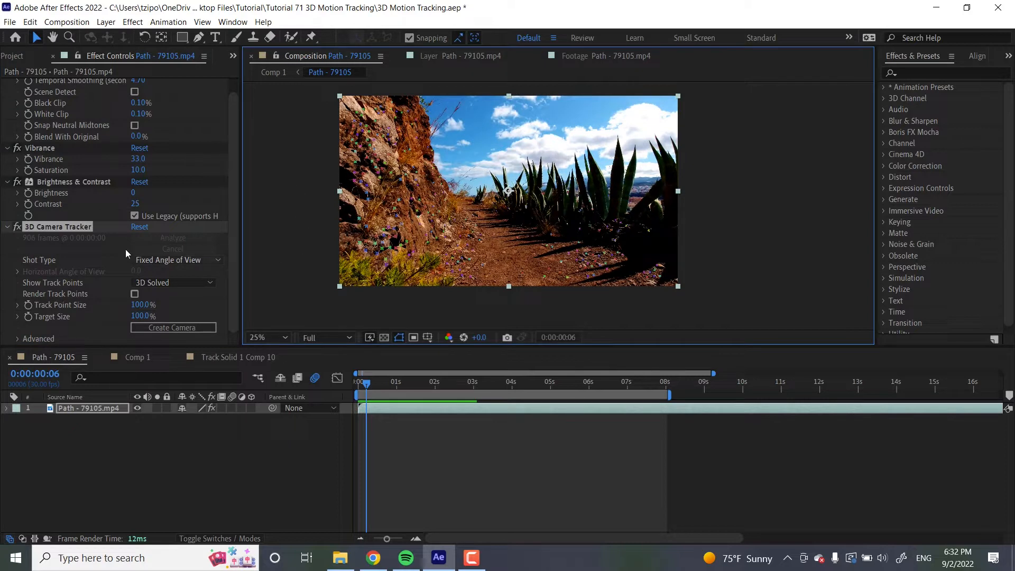
pyautogui.moveTo(117, 269)
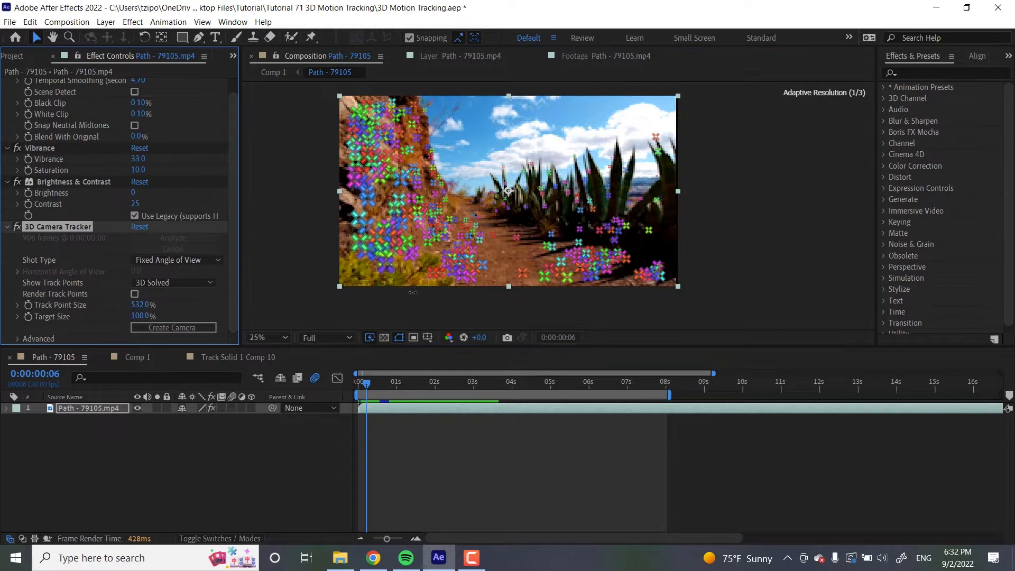
pyautogui.doubleClick(143, 305)
pyautogui.write('200')
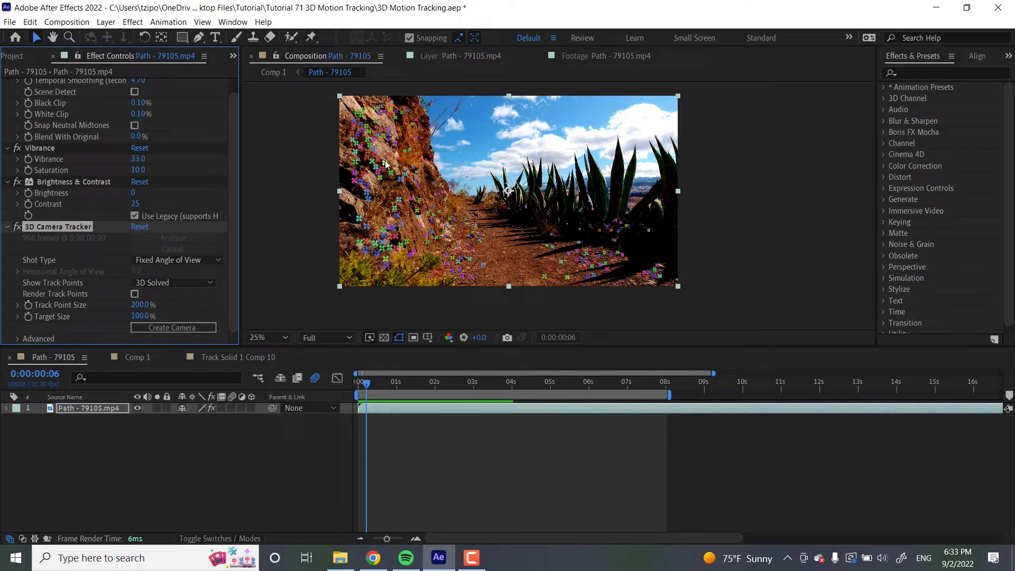
# Create tracked solids and a camera from selected track points on the rock face.
pyautogui.click(383, 172)
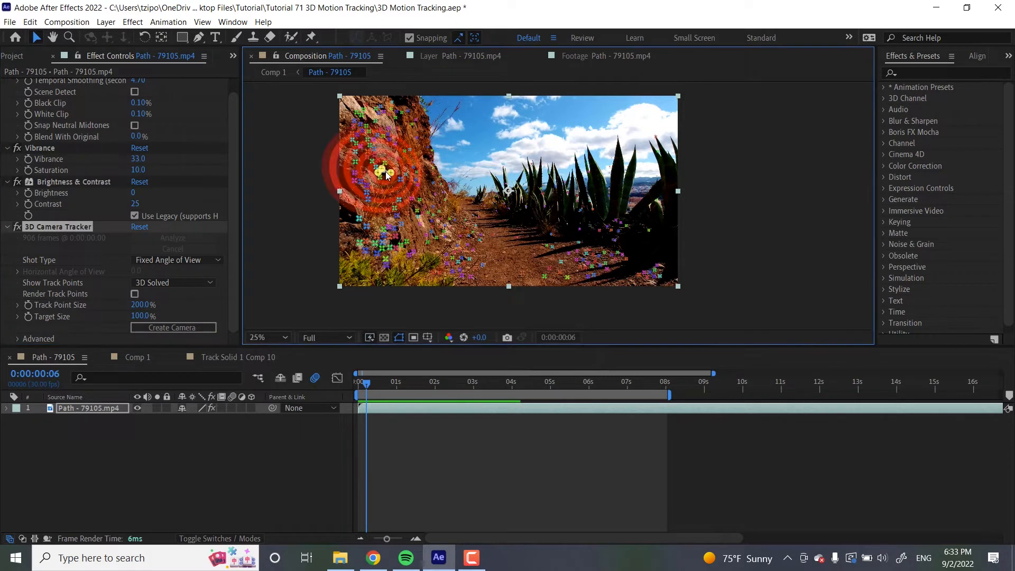
pyautogui.rightClick(385, 174)
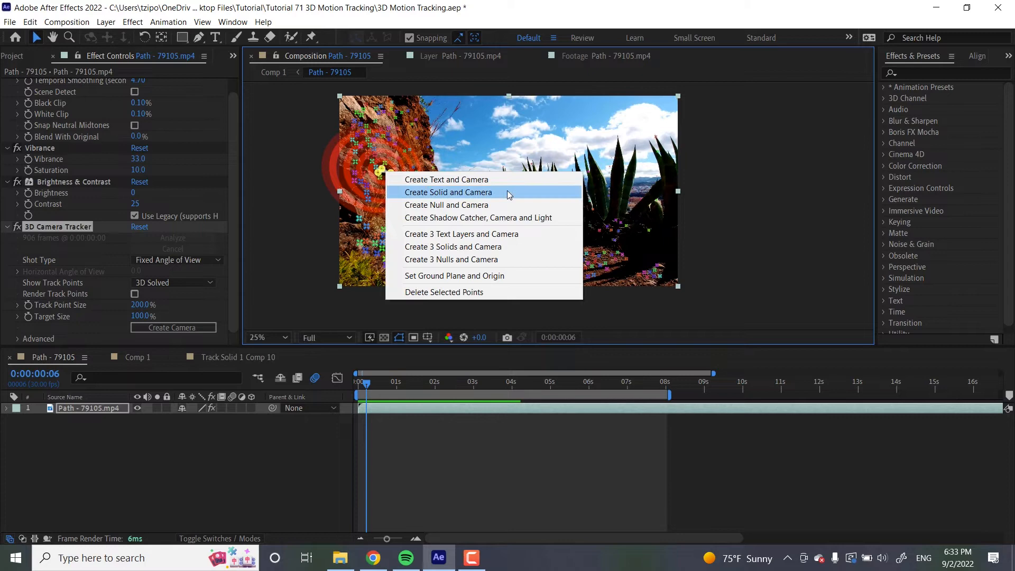
pyautogui.click(448, 192)
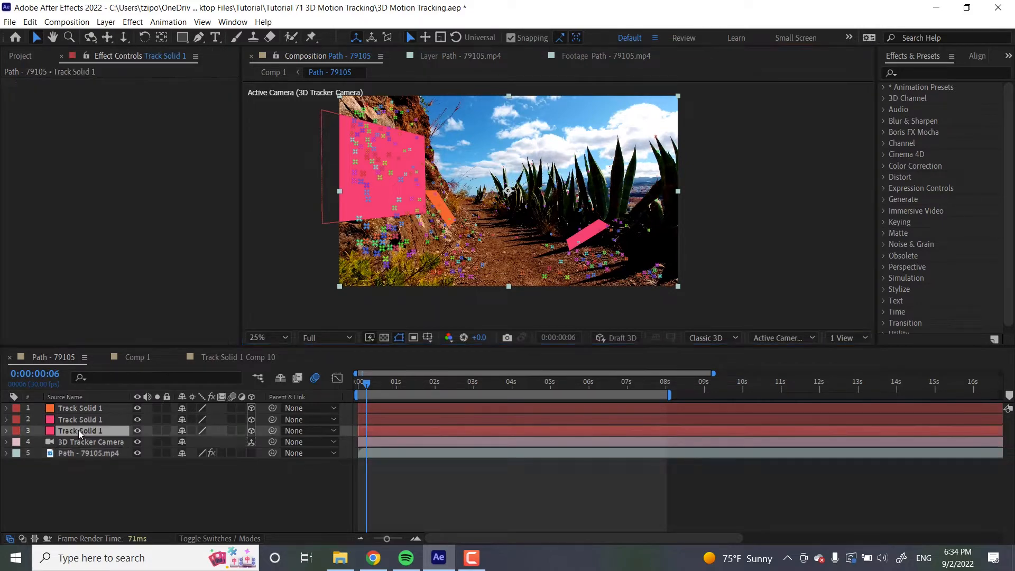
# Pre-compose one of the tracked solid layers.
pyautogui.rightClick(79, 431)
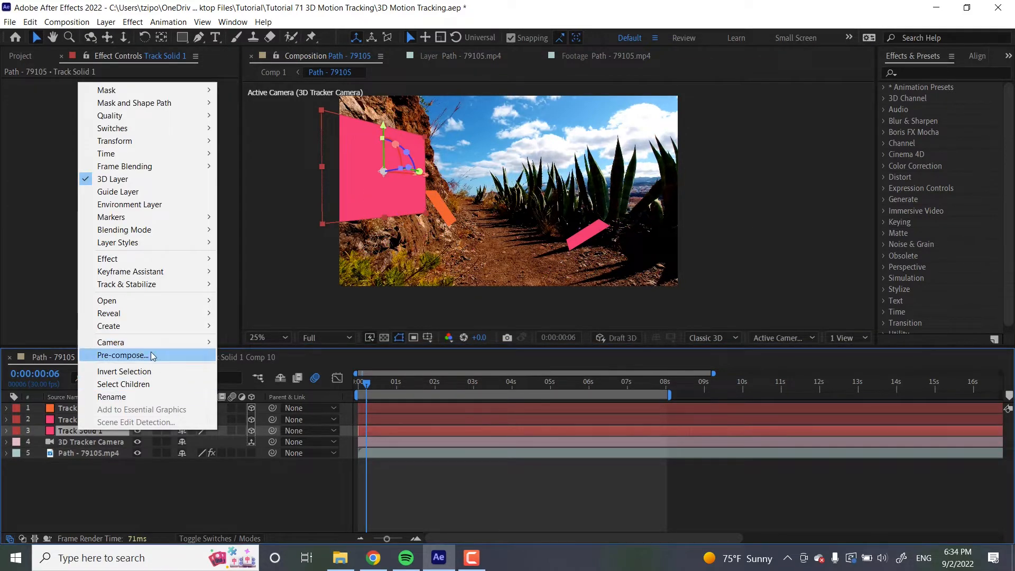
pyautogui.click(123, 356)
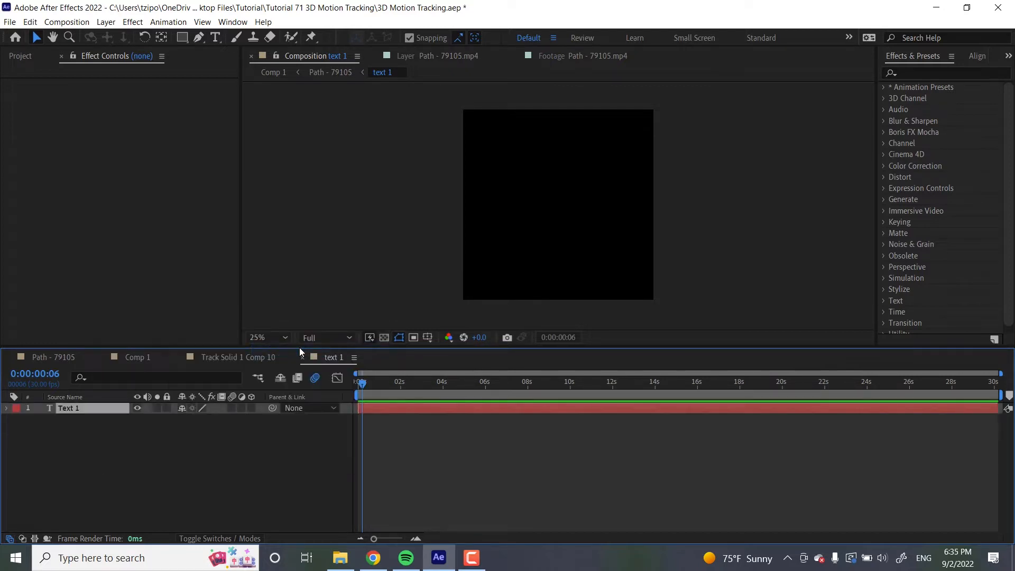
# Add white text reading 'Garden of the Southwest' in the text 1 precomp.
pyautogui.click(216, 37)
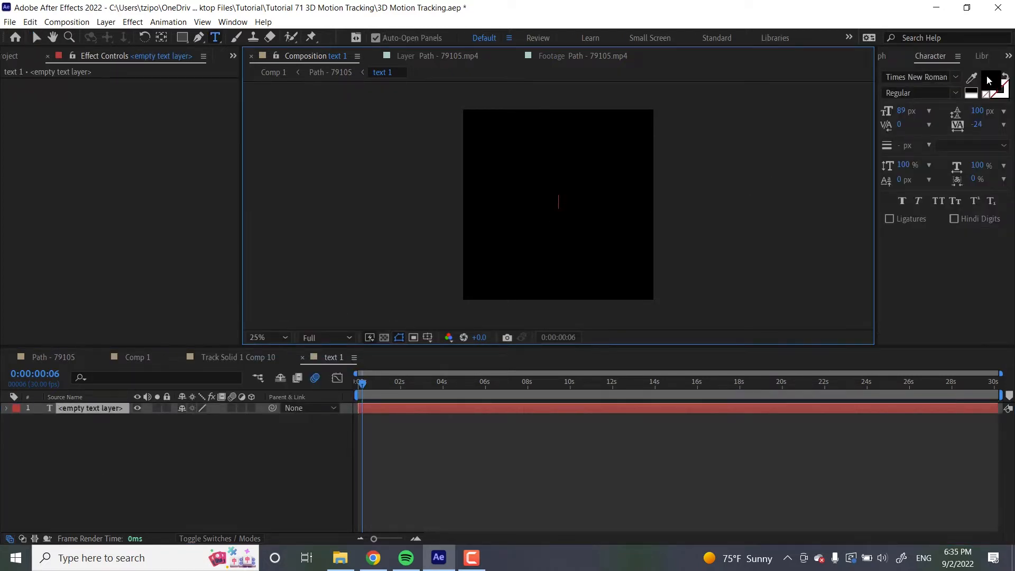
pyautogui.click(972, 80)
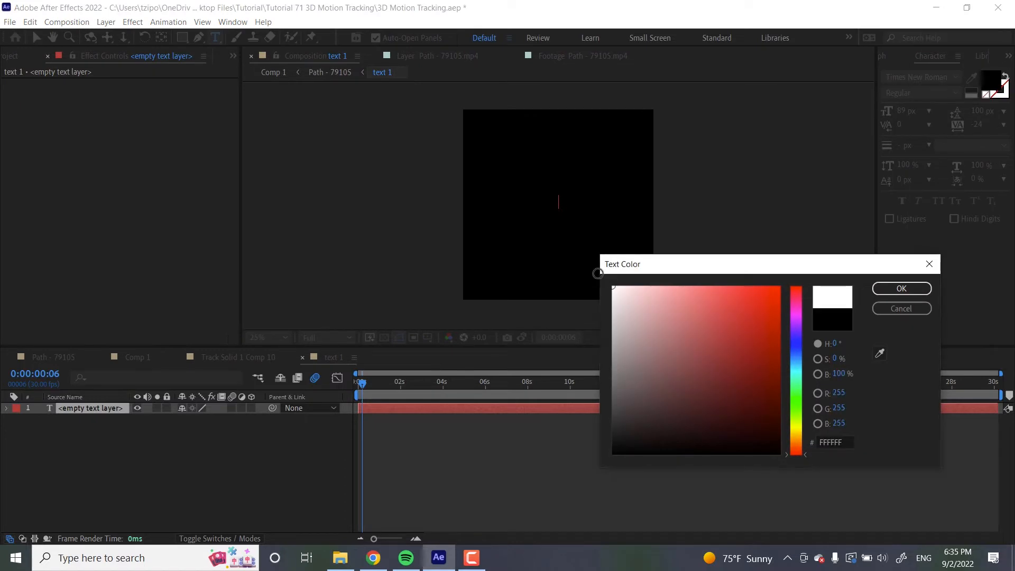
pyautogui.click(901, 288)
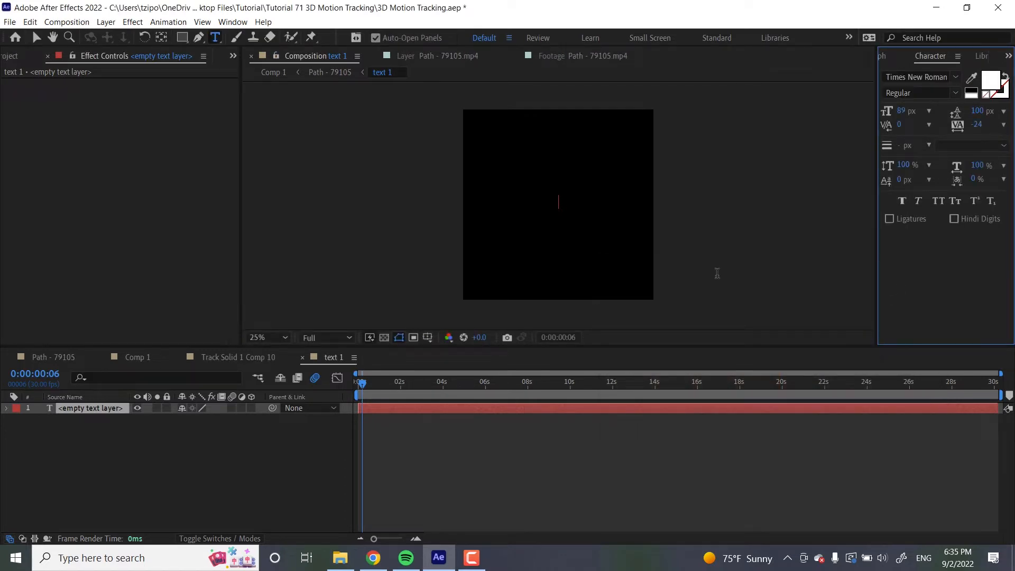
pyautogui.write('G')
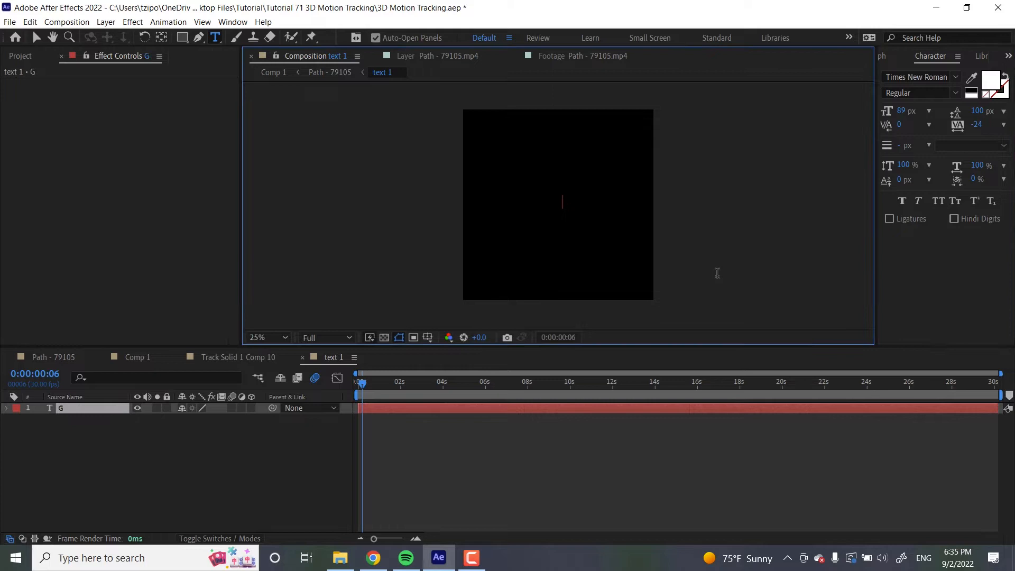
pyautogui.write('Garden')
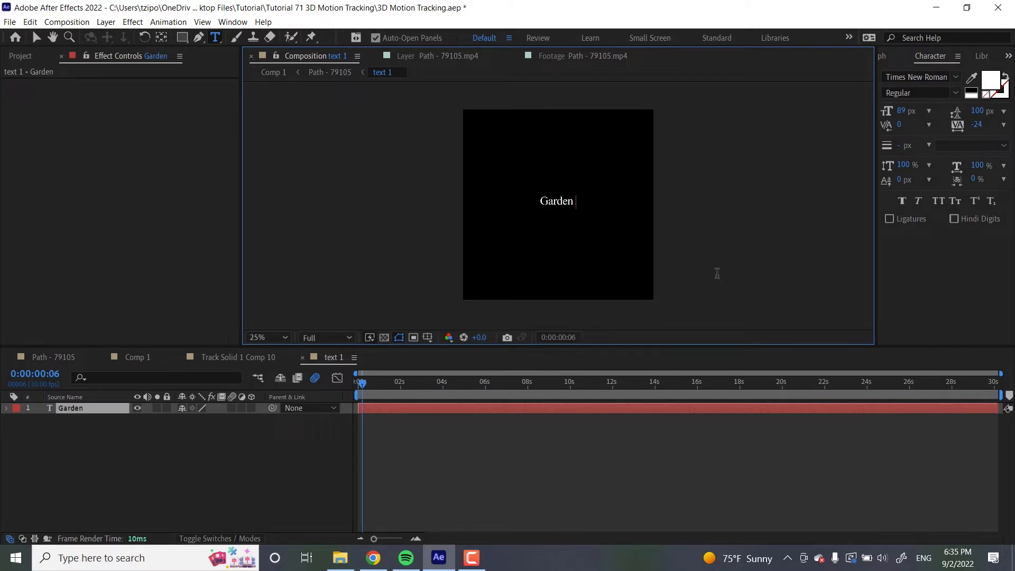
pyautogui.write('of the S')
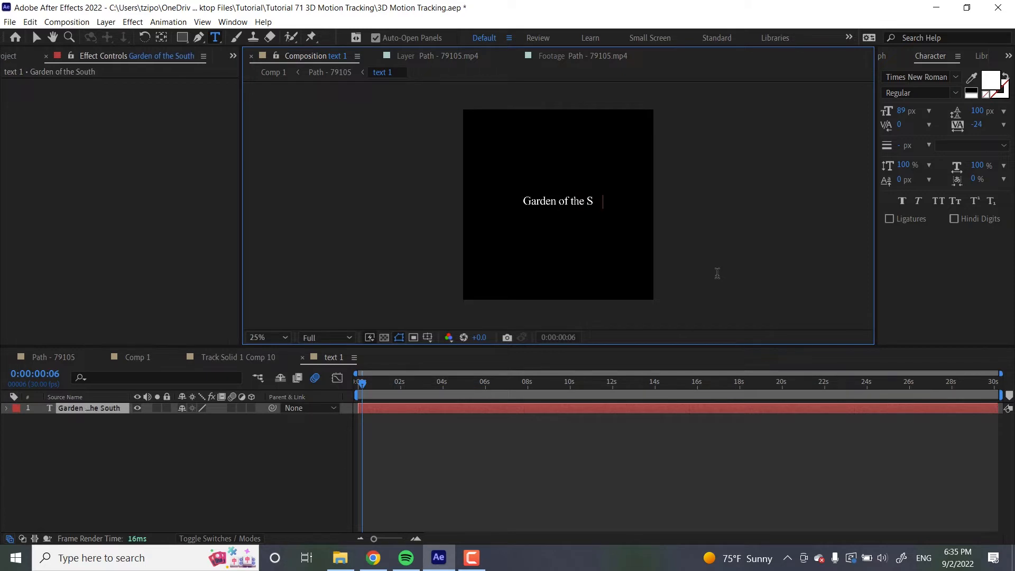
pyautogui.write('outhwest')
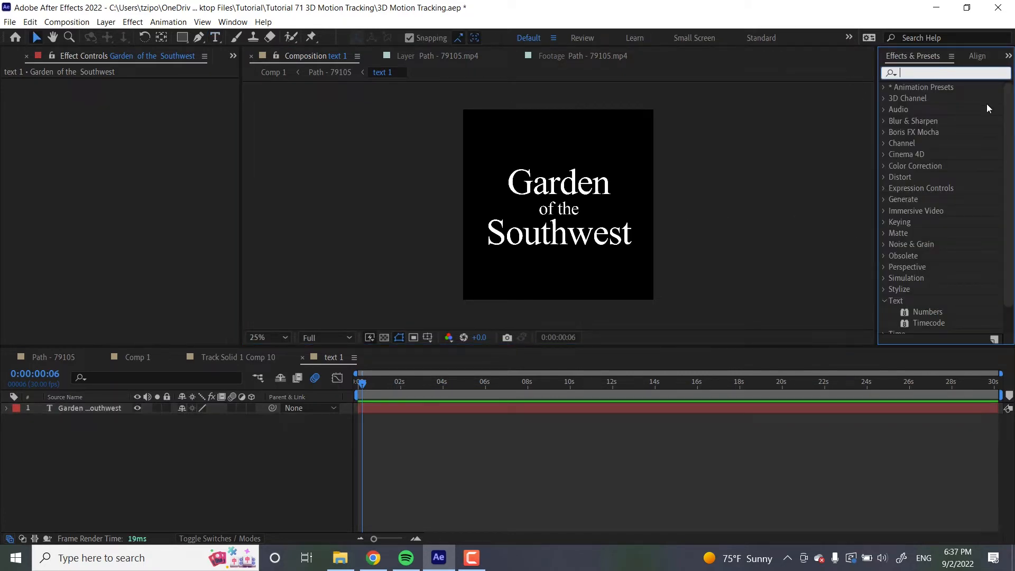
# Apply the Typewriter preset from Effects & Presets to the text layer.
pyautogui.write('typewrit')
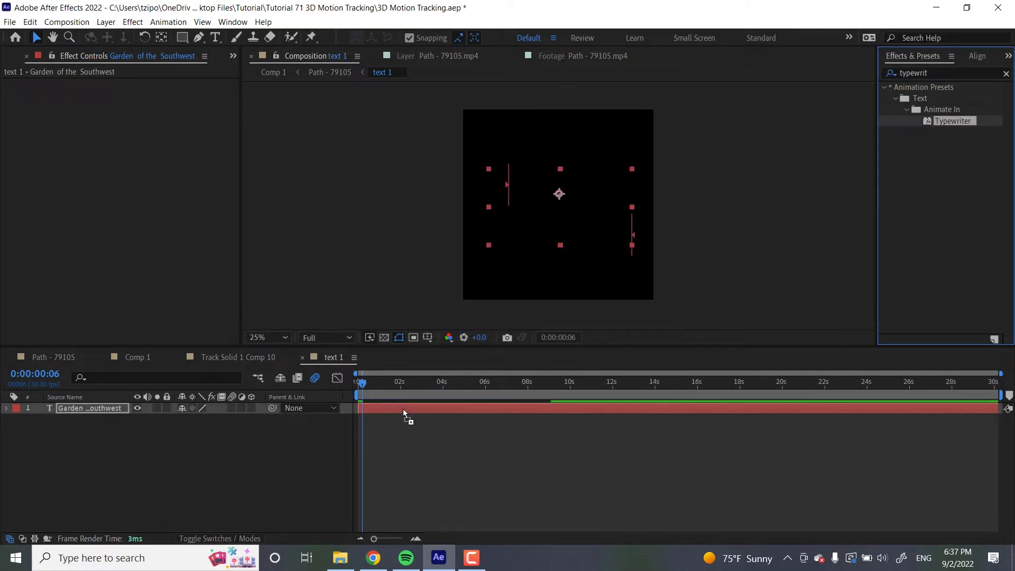
pyautogui.moveTo(361, 382); pyautogui.dragTo(411, 382)
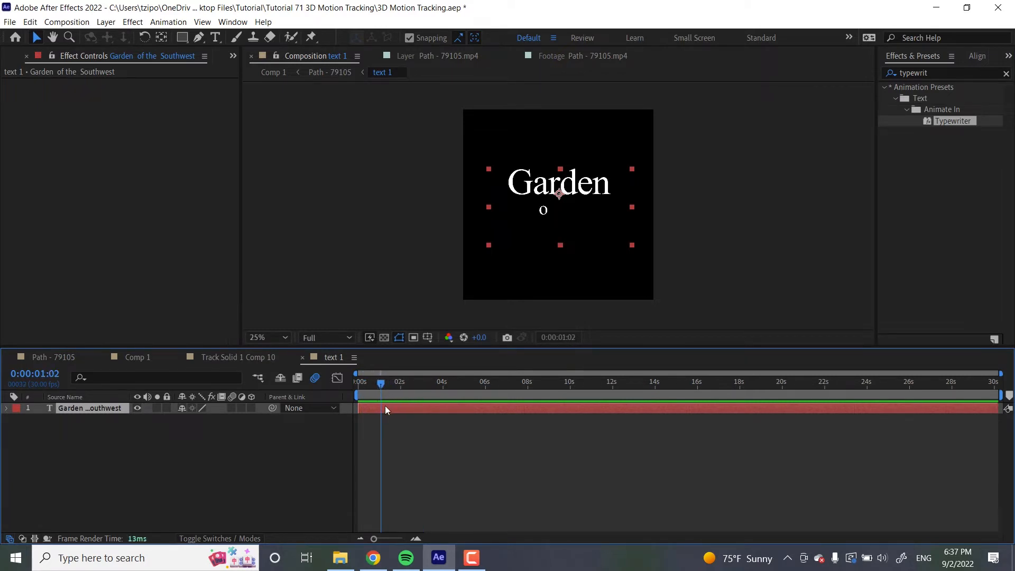
pyautogui.click(7, 409)
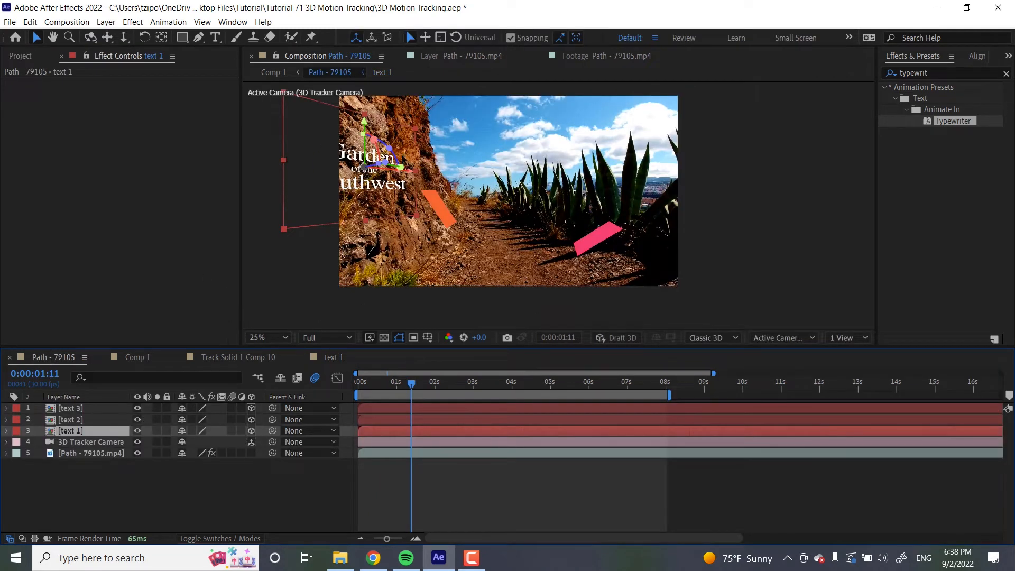
pyautogui.moveTo(360, 216)
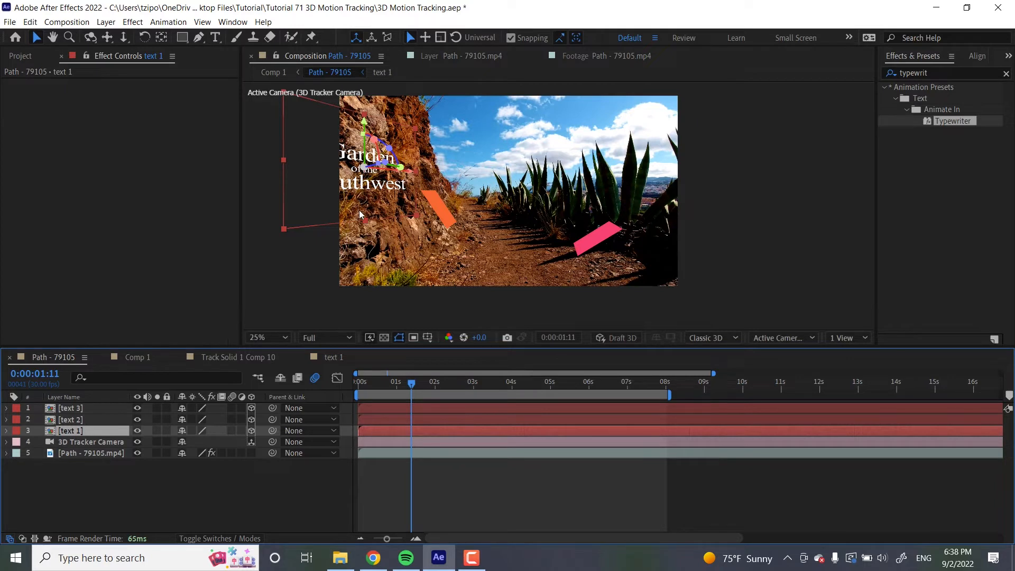
pyautogui.moveTo(501, 228)
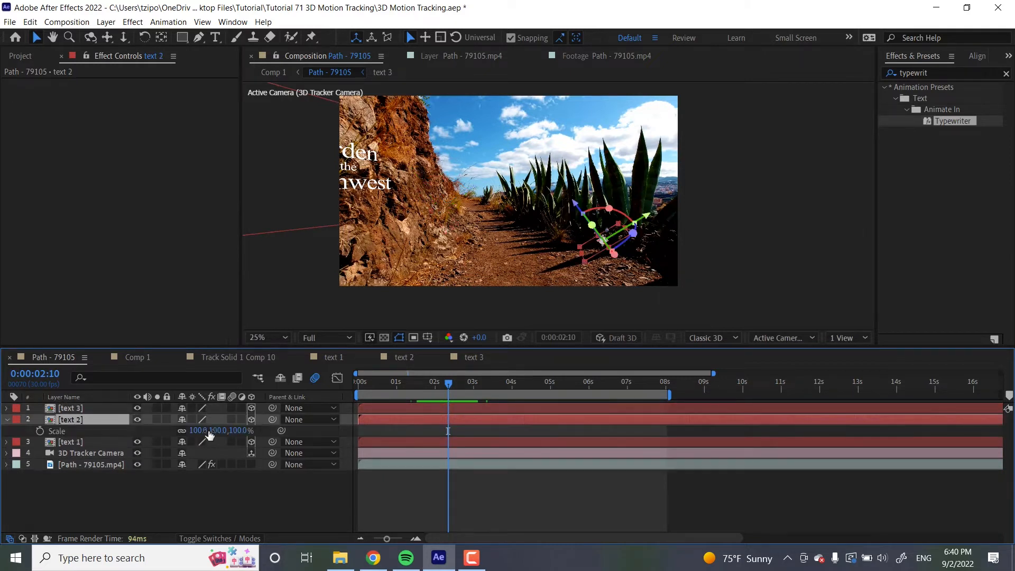
# Scrub the text 2 label's scale up to 3360%.
pyautogui.moveTo(214, 431); pyautogui.dragTo(232, 430)
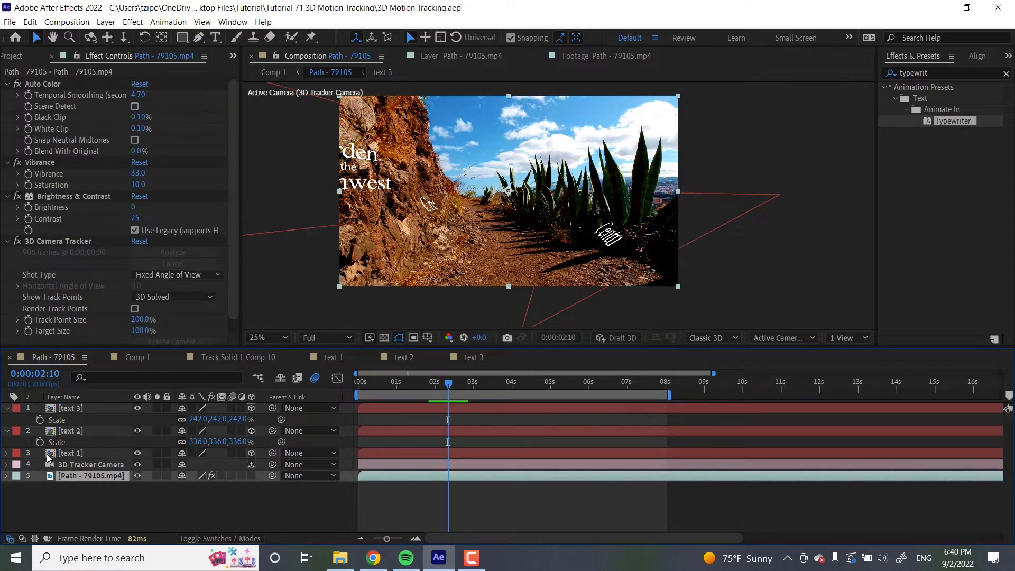
pyautogui.moveTo(181, 351)
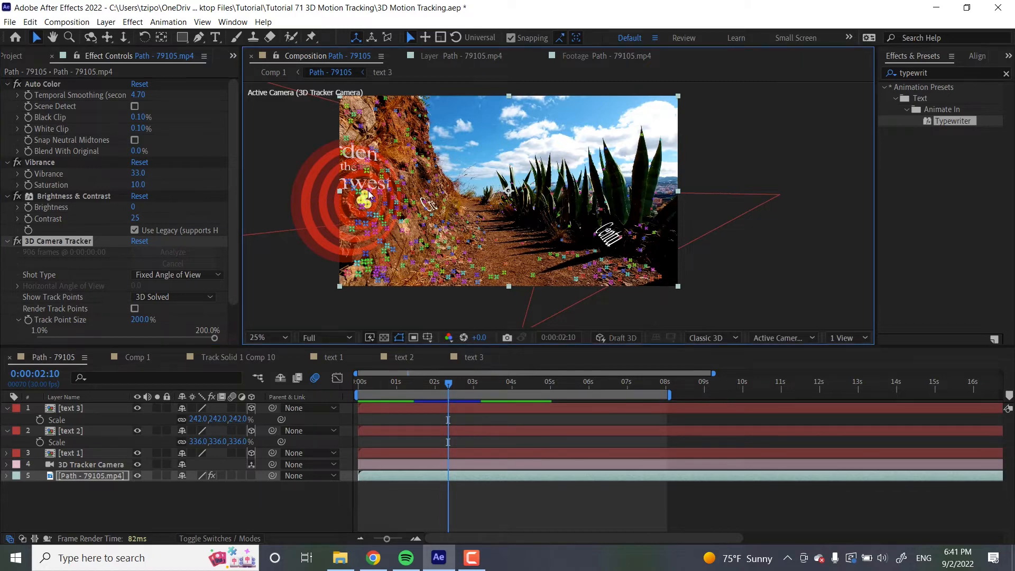
# Create a shadow catcher and light from the selected track points on the rock.
pyautogui.rightClick(366, 194)
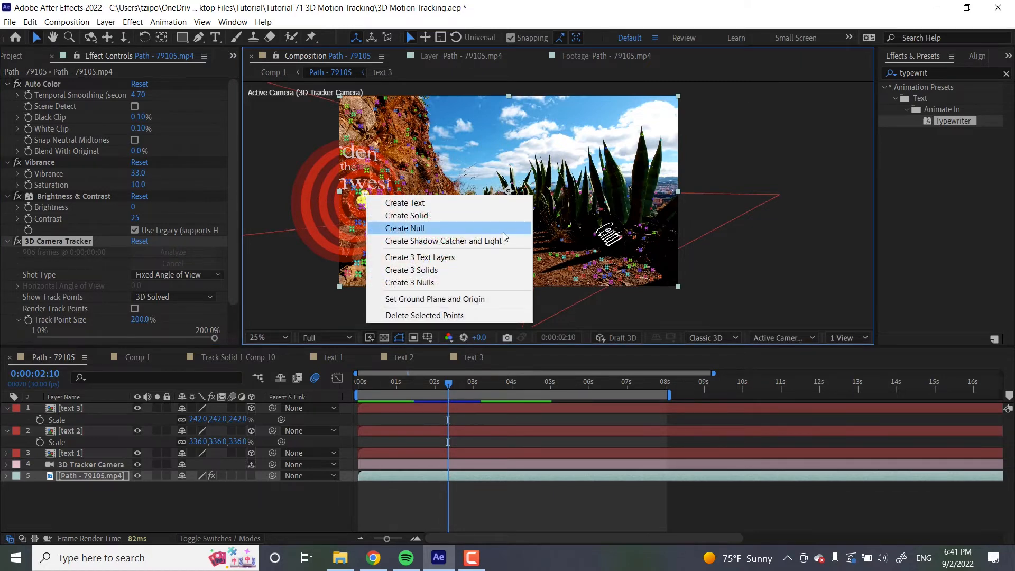
pyautogui.click(444, 241)
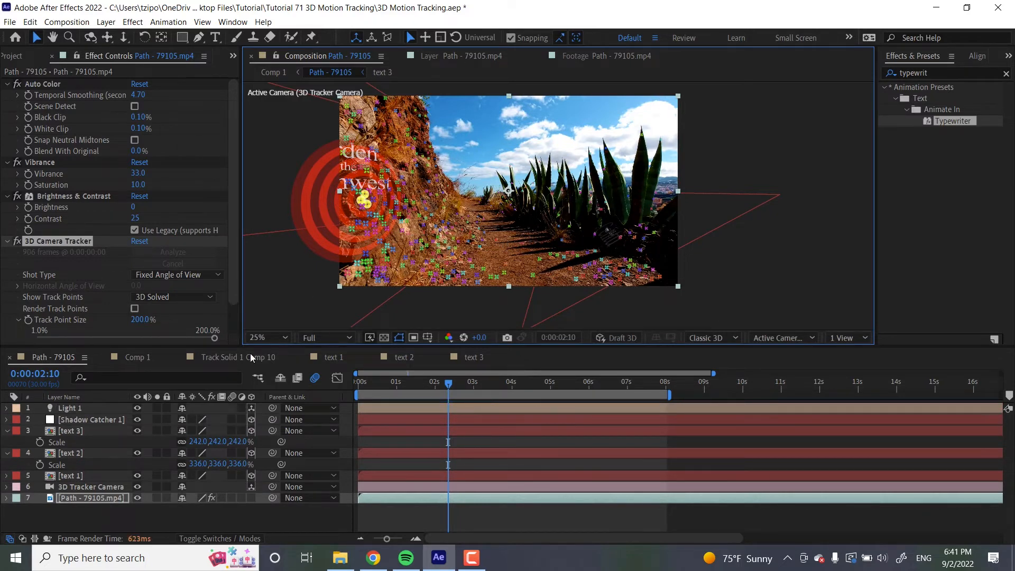
pyautogui.moveTo(506, 319)
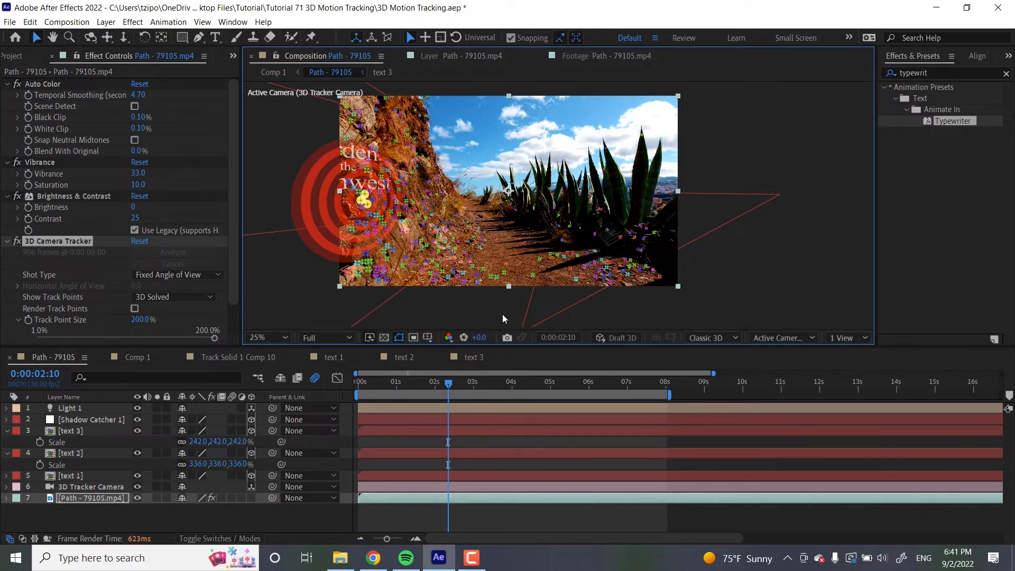
pyautogui.moveTo(88, 382)
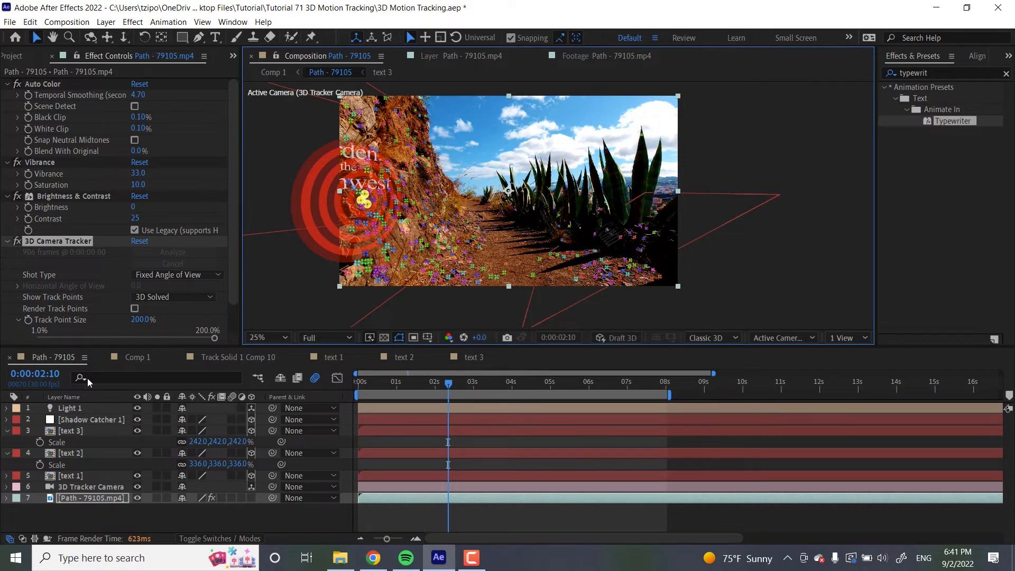
# Reveal Light 1's Light Options to set Intensity 900%, Radius and Falloff Distance 5000.
pyautogui.click(70, 408)
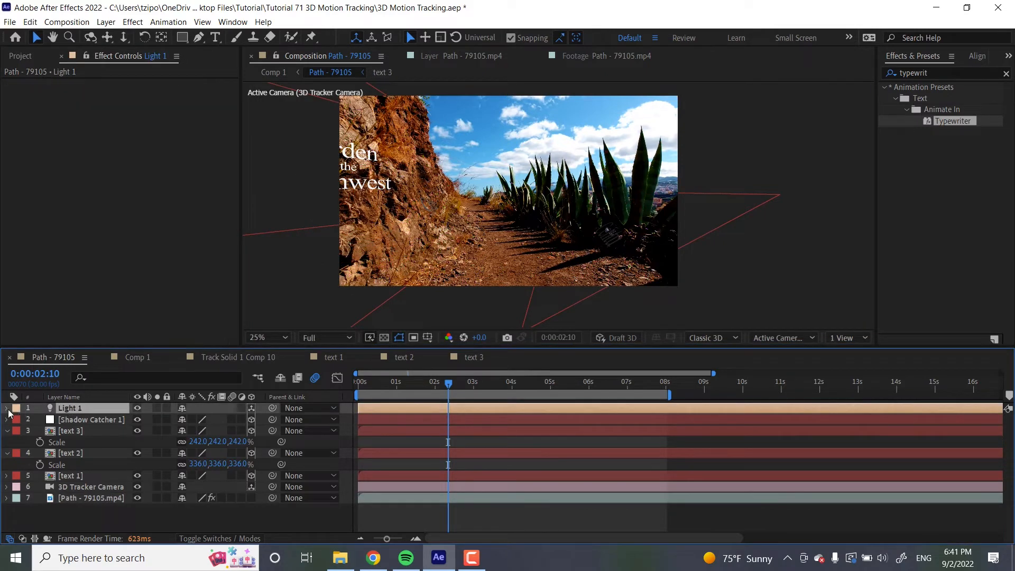
pyautogui.click(6, 408)
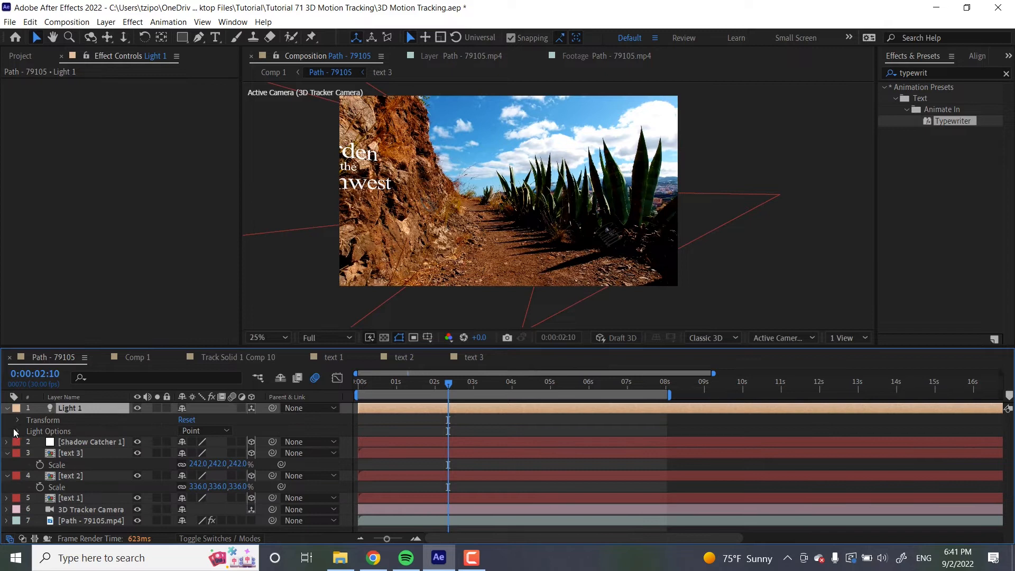
pyautogui.click(16, 432)
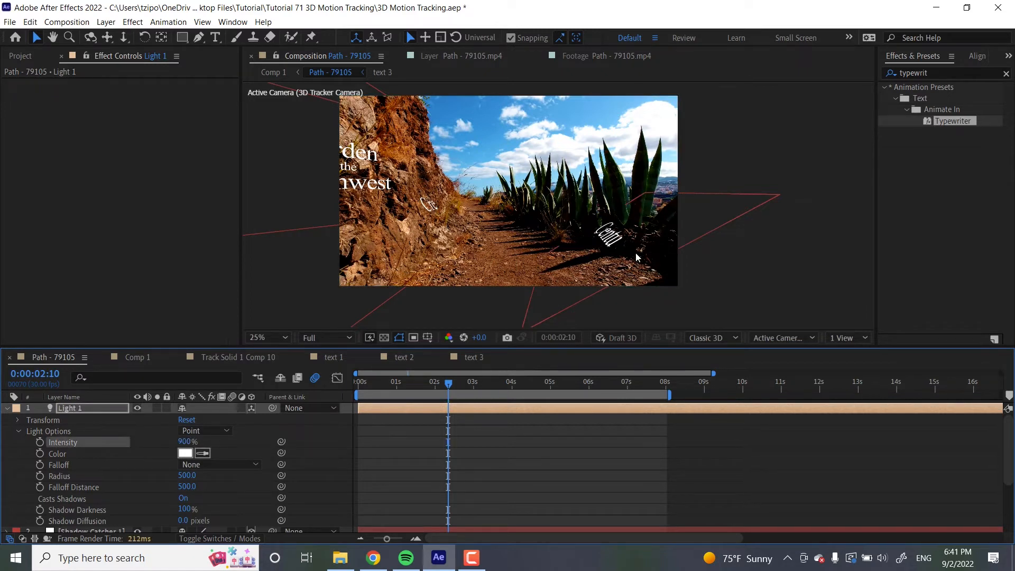
pyautogui.moveTo(202, 486)
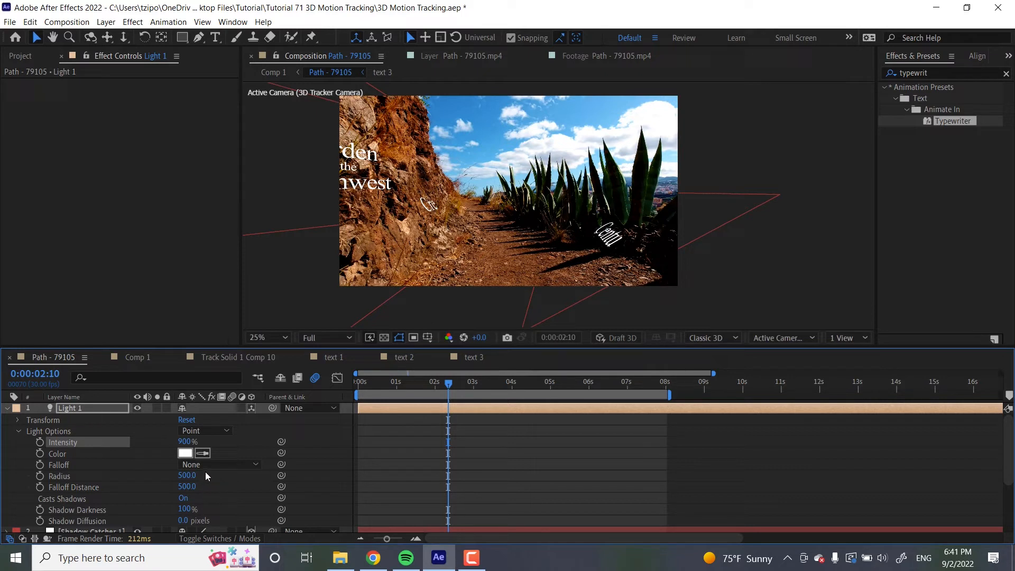
pyautogui.moveTo(234, 479)
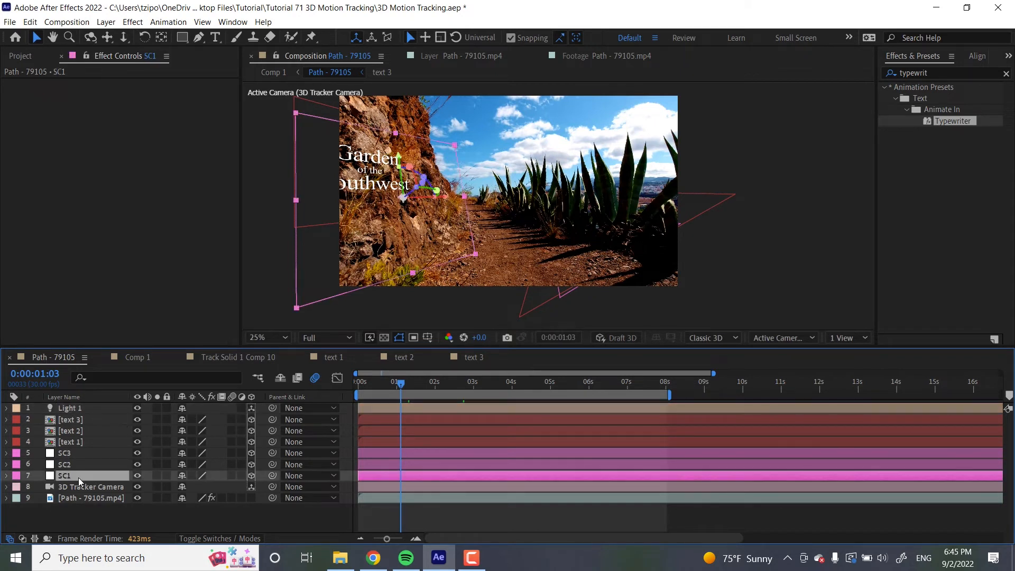
# Rename a shadow catcher layer and preview the tracked labels at about three seconds.
pyautogui.doubleClick(65, 475)
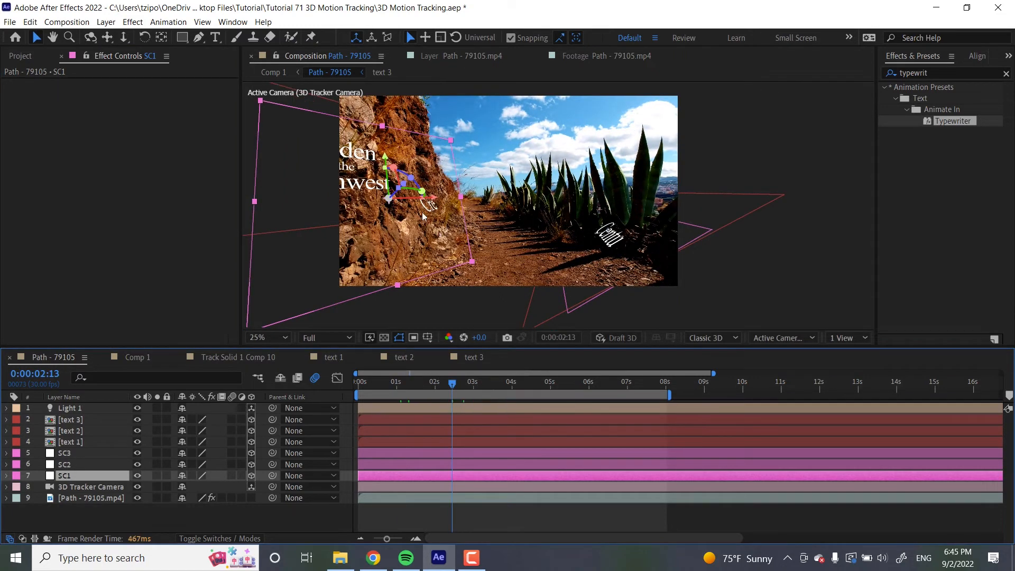
pyautogui.moveTo(592, 277)
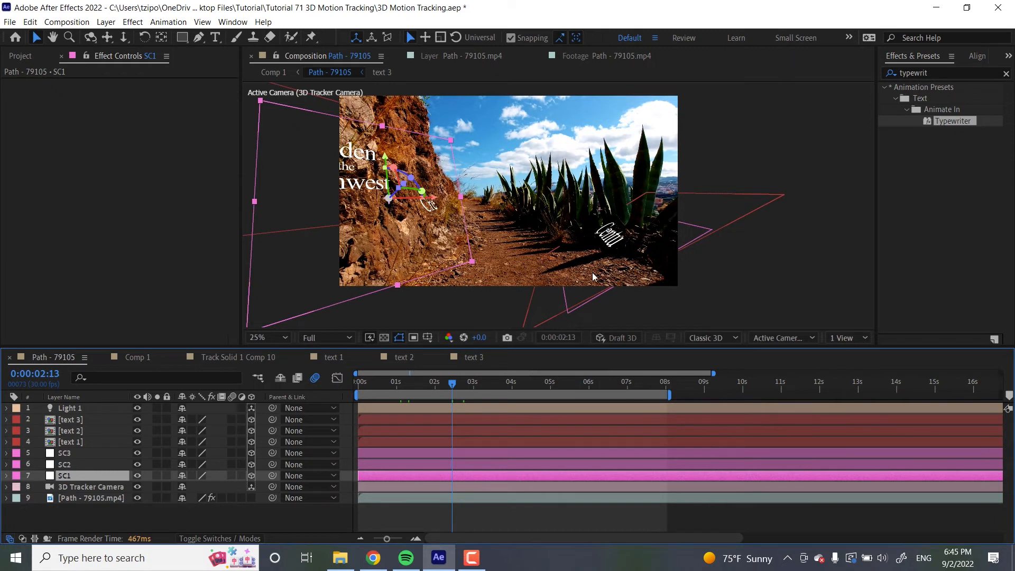
pyautogui.moveTo(593, 206)
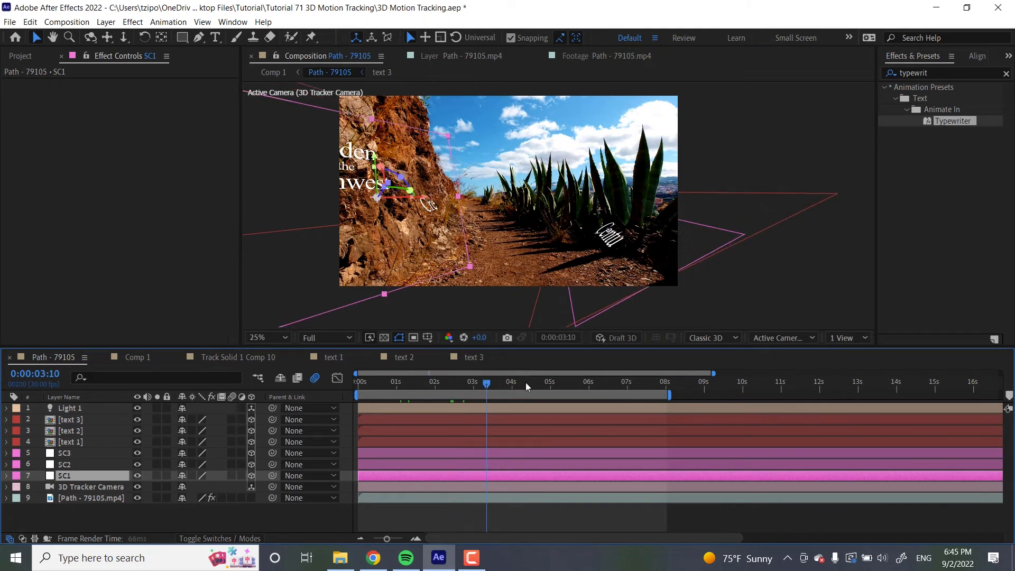
pyautogui.click(525, 382)
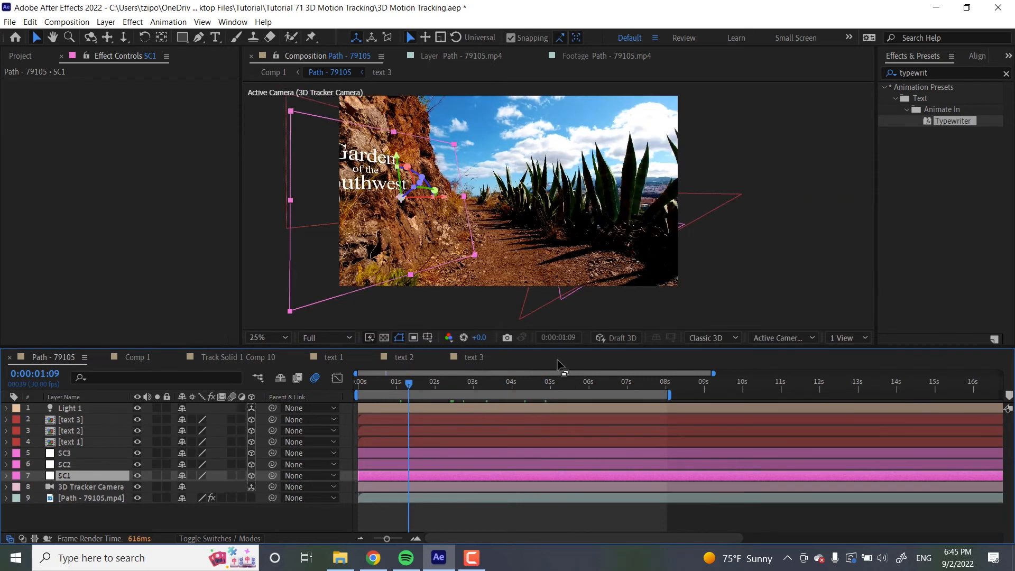
pyautogui.moveTo(454, 238)
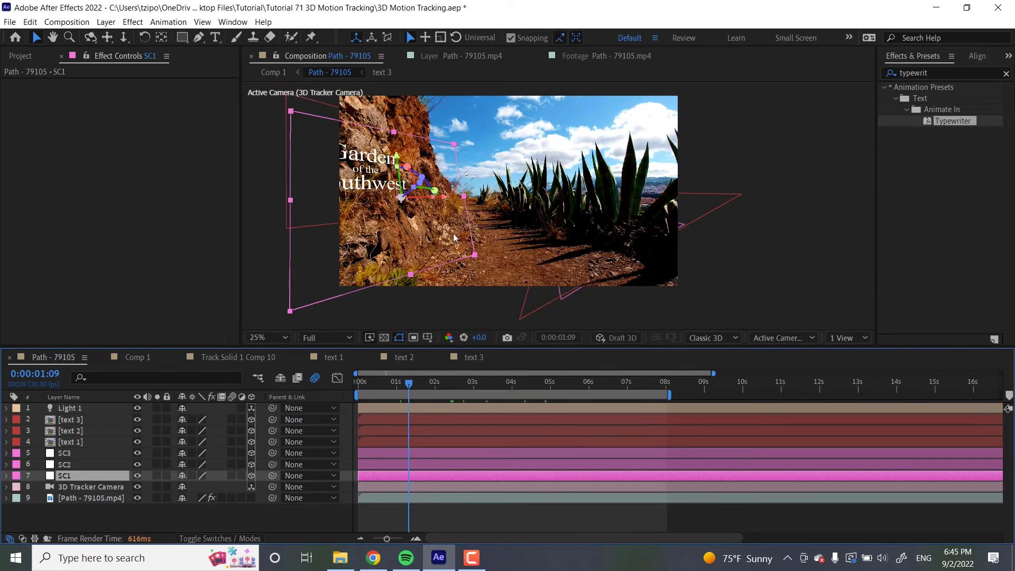